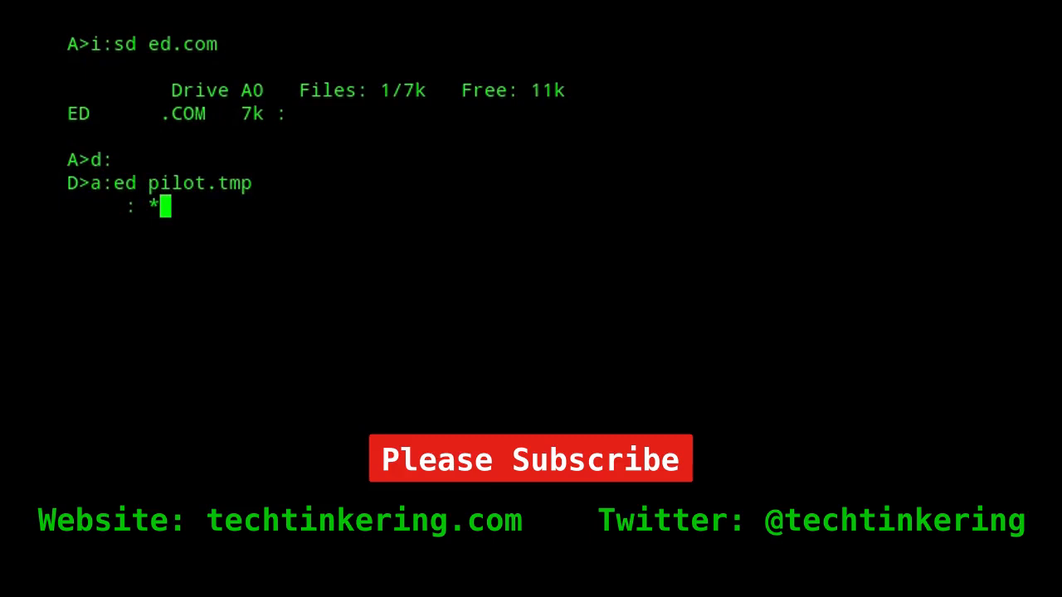
pyautogui.write('0a')
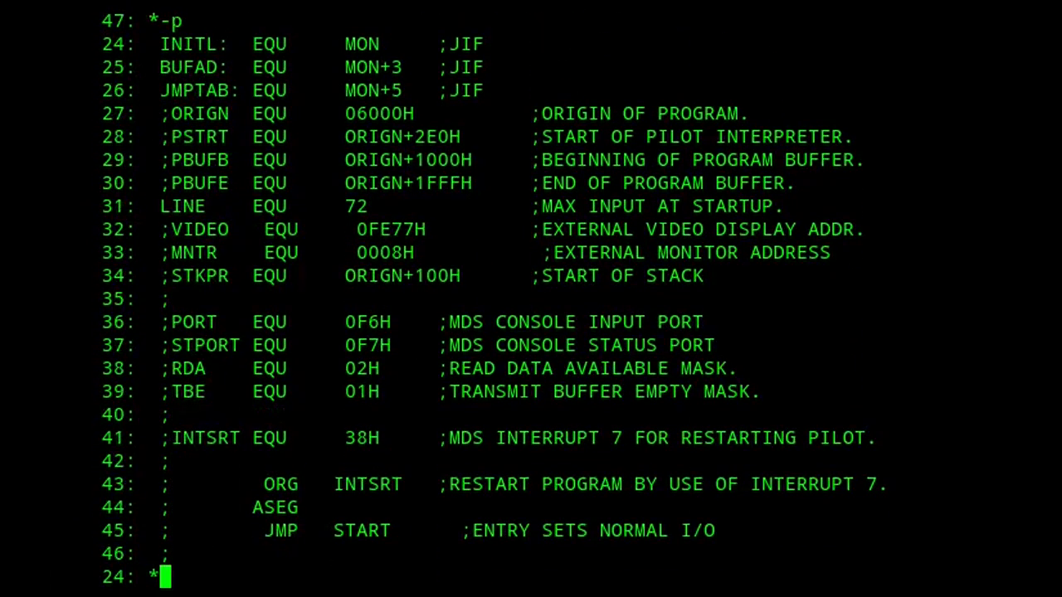
pyautogui.write('b')
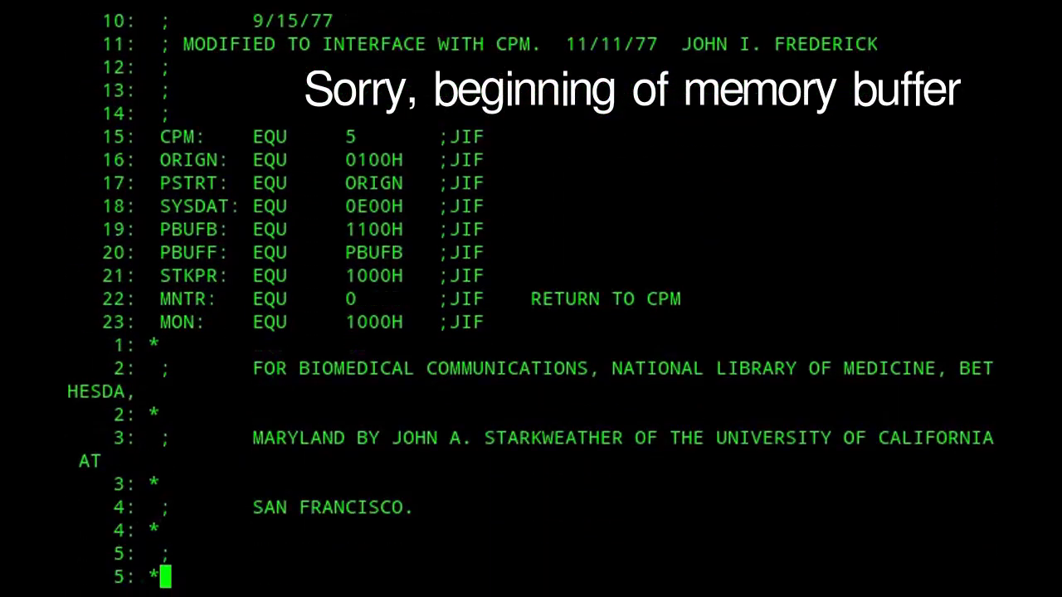
pyautogui.scroll(-3)
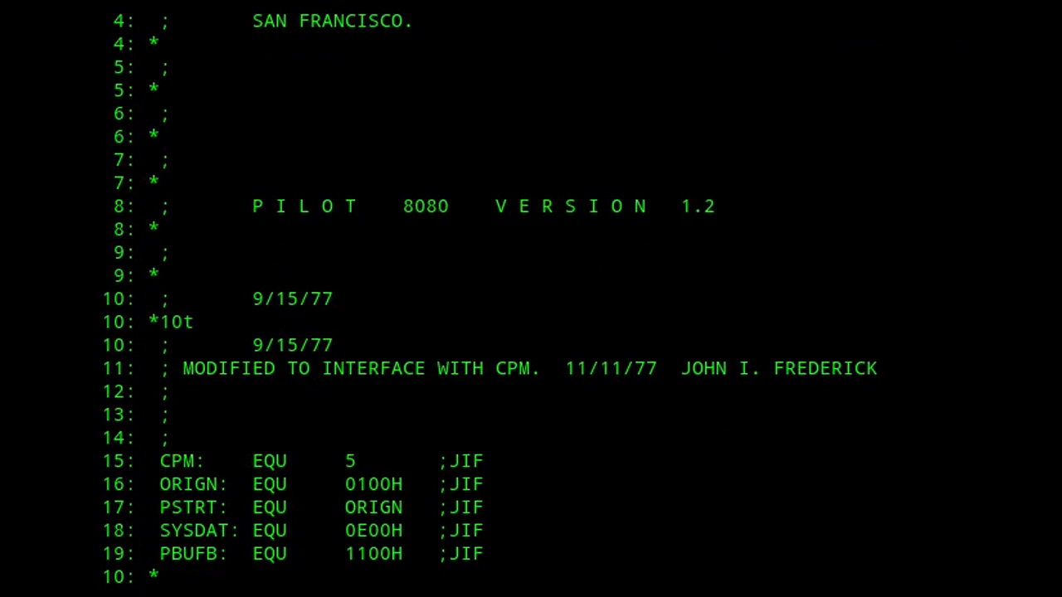
pyautogui.scroll(-3)
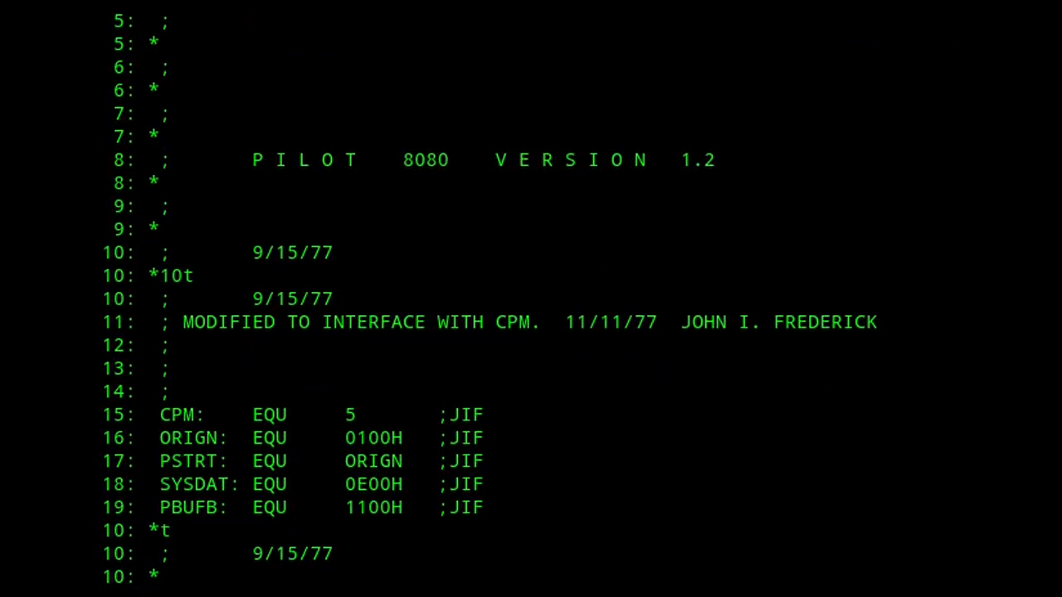
pyautogui.scroll(-3)
pyautogui.write('11:cccIfod^Z0tt')
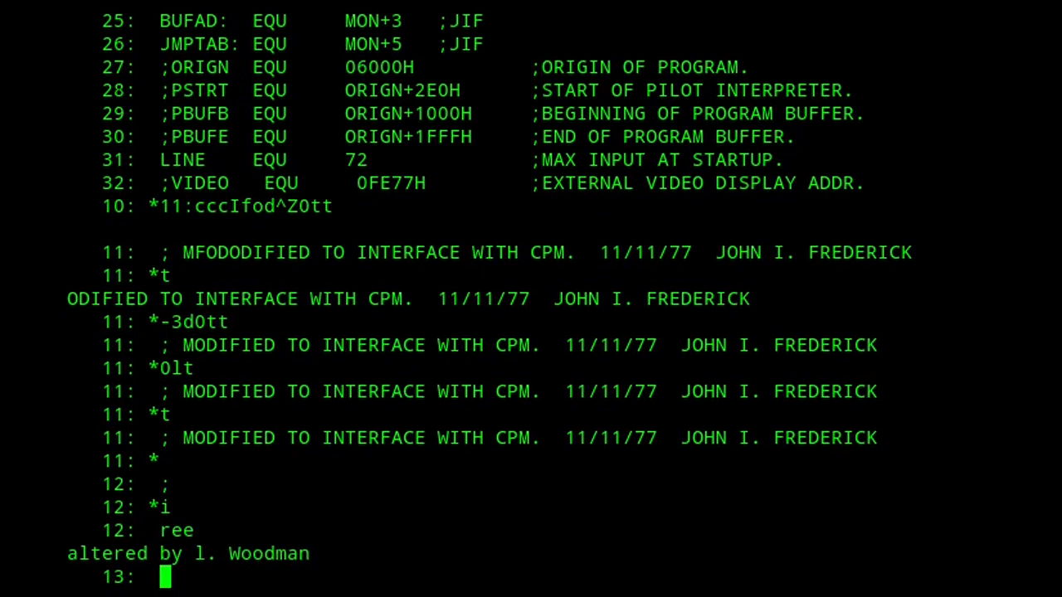
pyautogui.write('*-3l3t')
pyautogui.write(';')
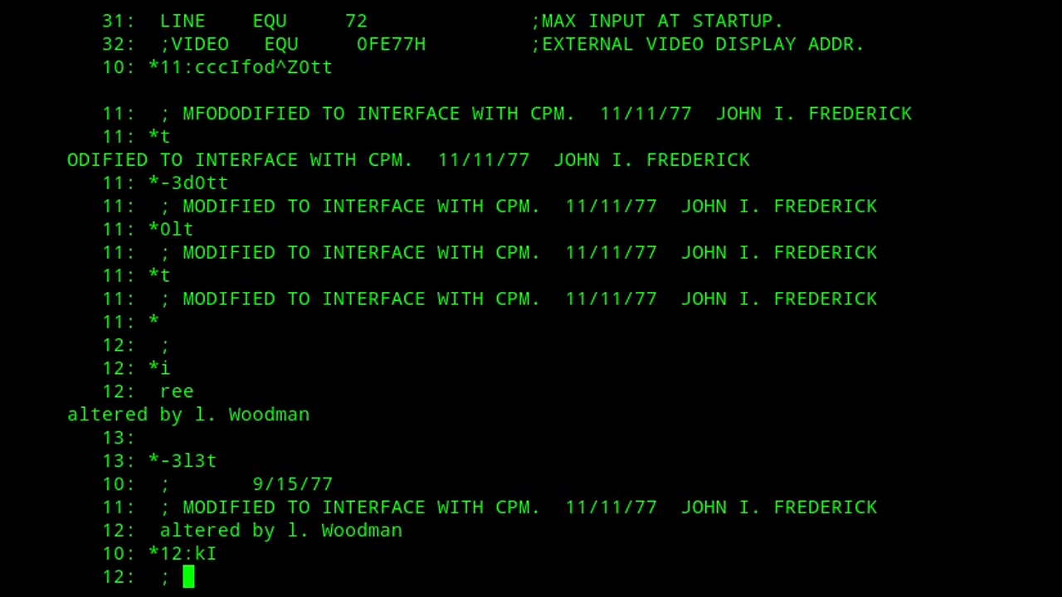
pyautogui.write('alter')
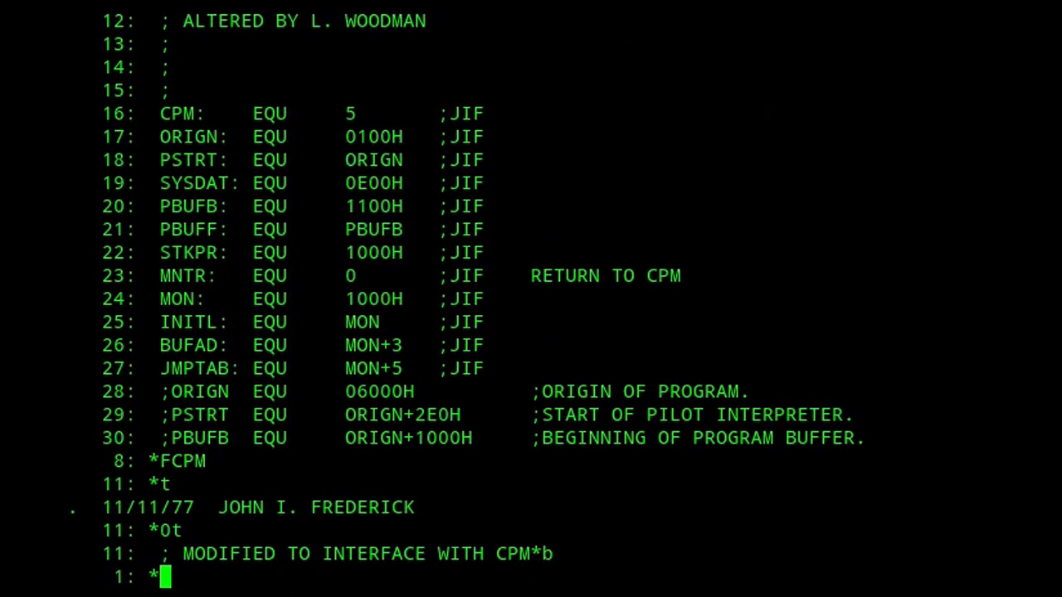
pyautogui.write('MFCPM^Z0TT6Z')
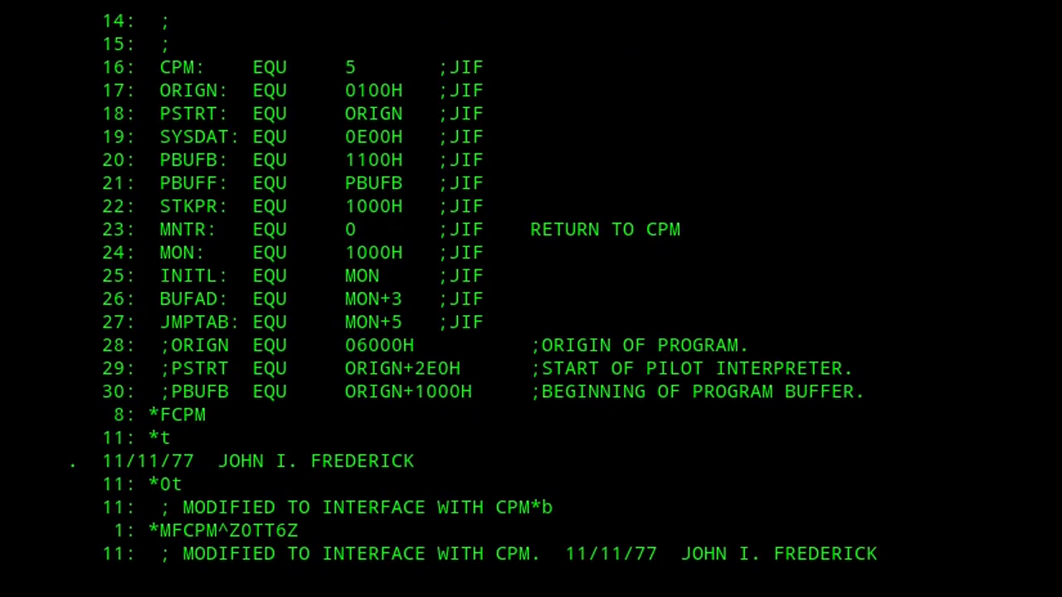
pyautogui.scroll(-3)
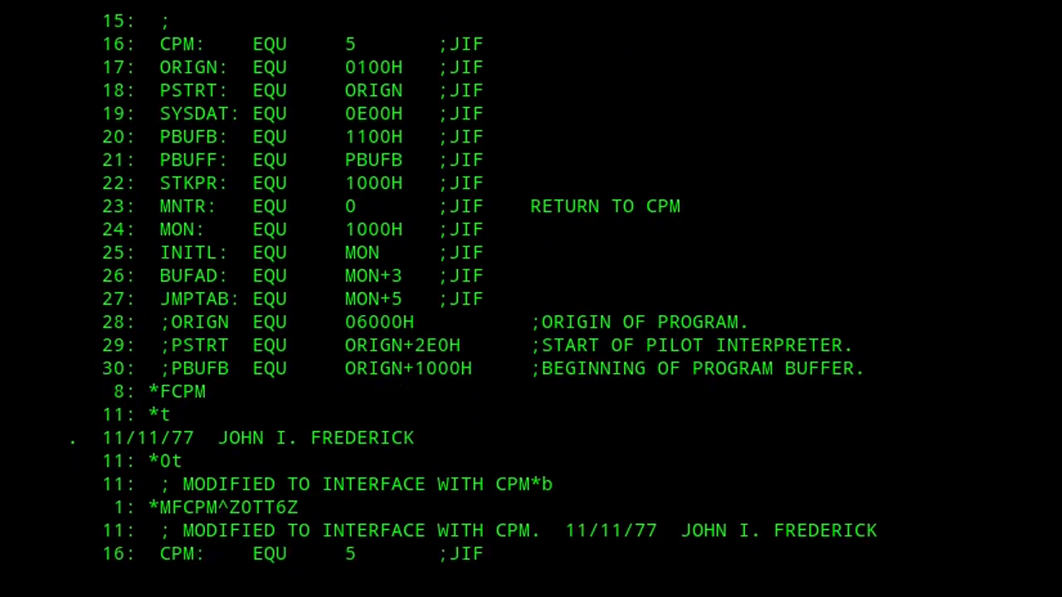
pyautogui.scroll(-3)
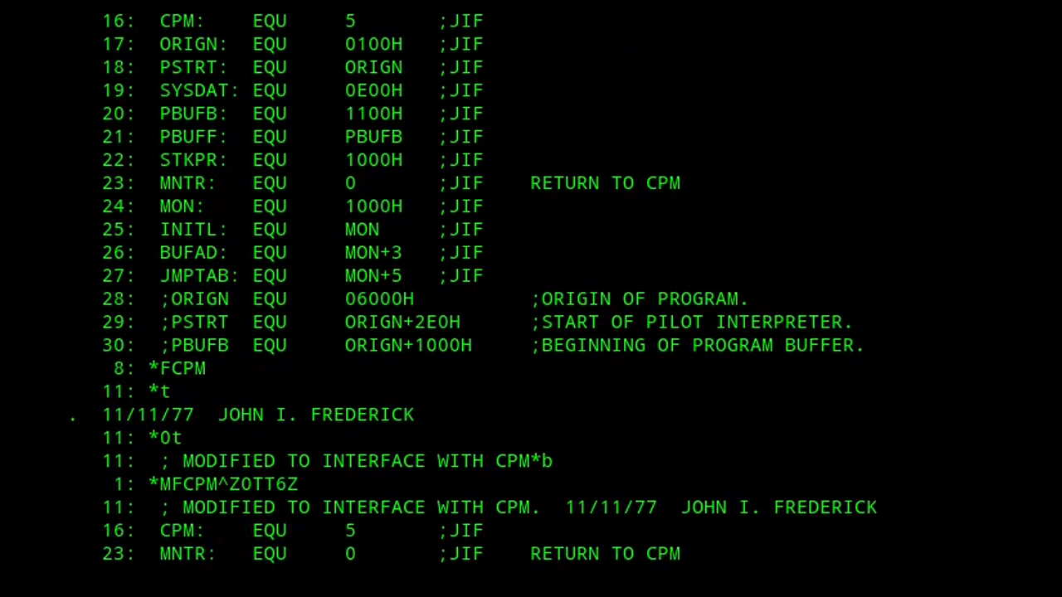
pyautogui.scroll(-3)
pyautogui.write('MFCPM')
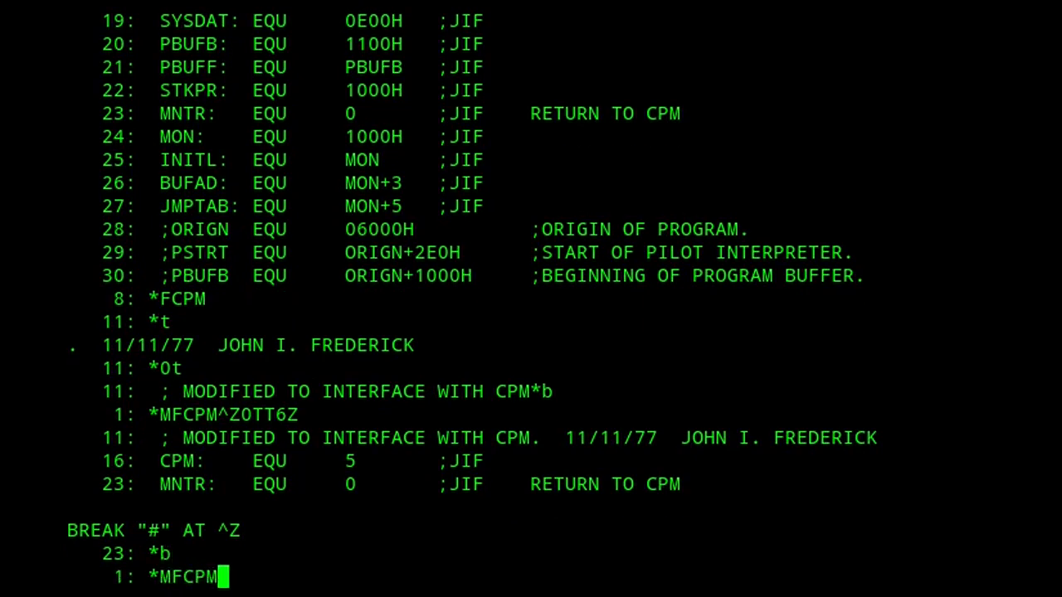
pyautogui.write('^Z0TT6Z0LSCPM^ZCP/M^Z')
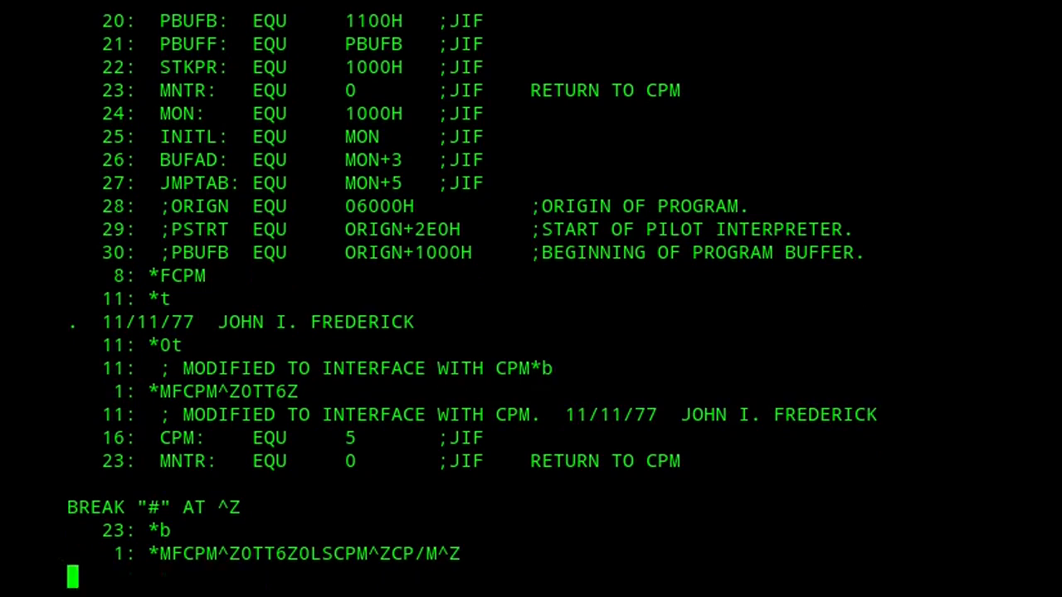
pyautogui.scroll(-3)
pyautogui.write('MFC')
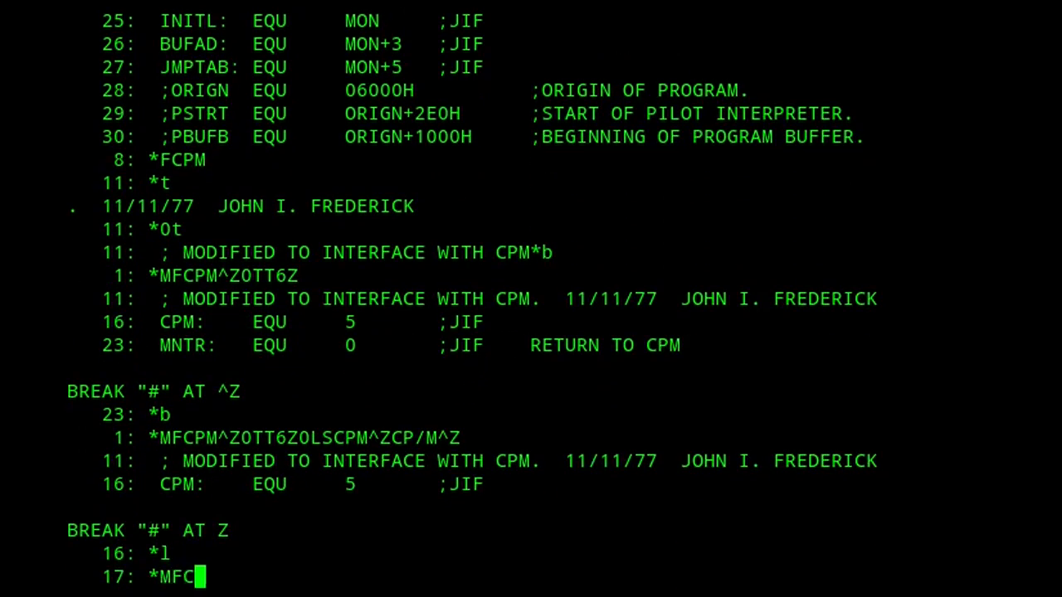
pyautogui.write('PM^Z0TT6Z')
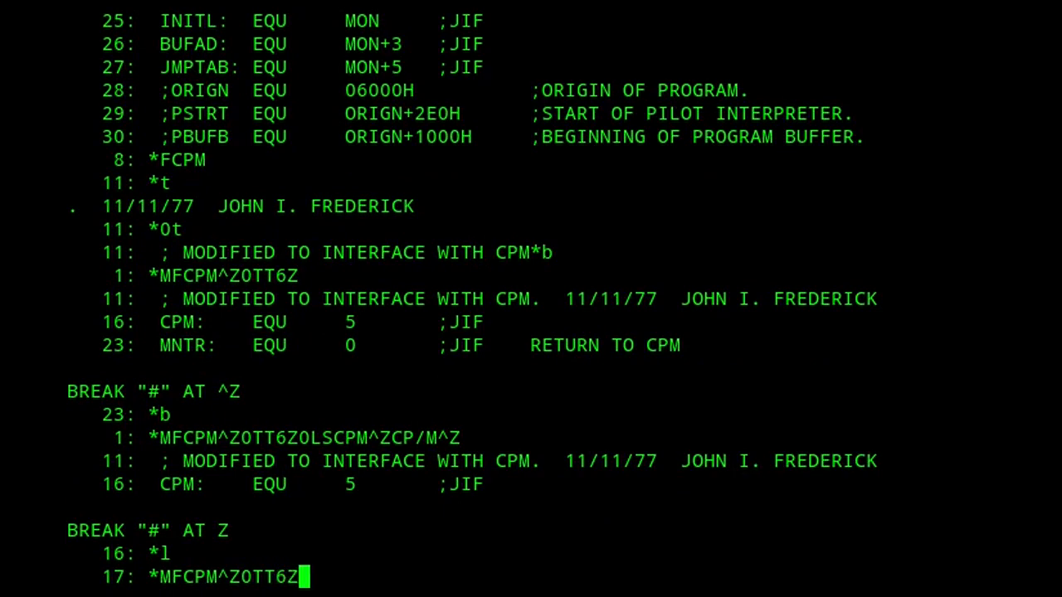
pyautogui.write('0LSCPM^ZCP')
pyautogui.write('JTO')
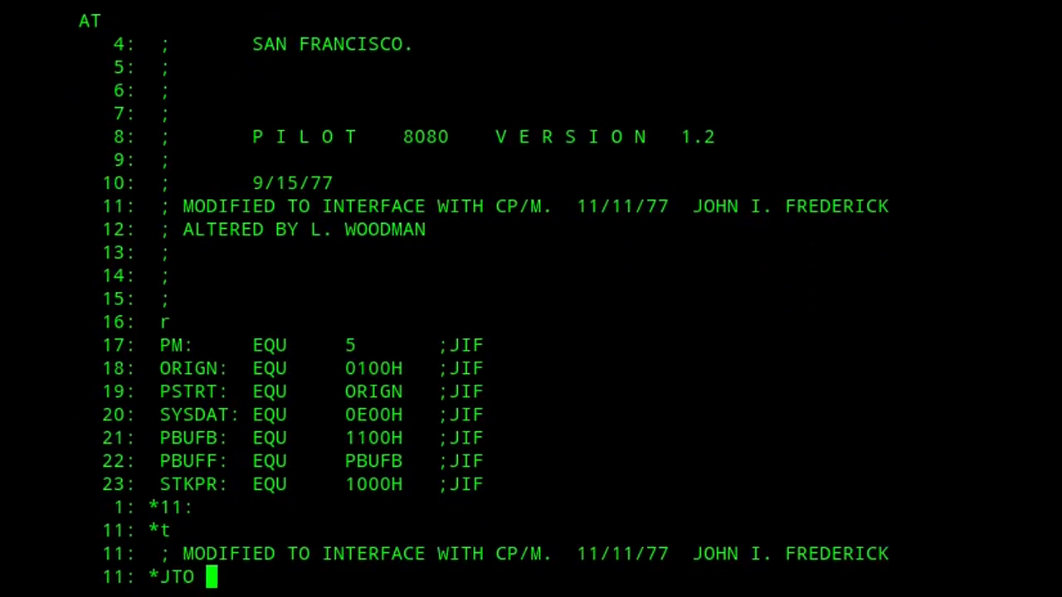
pyautogui.write('^ZWORK ON^ZCP')
pyautogui.write('dir')
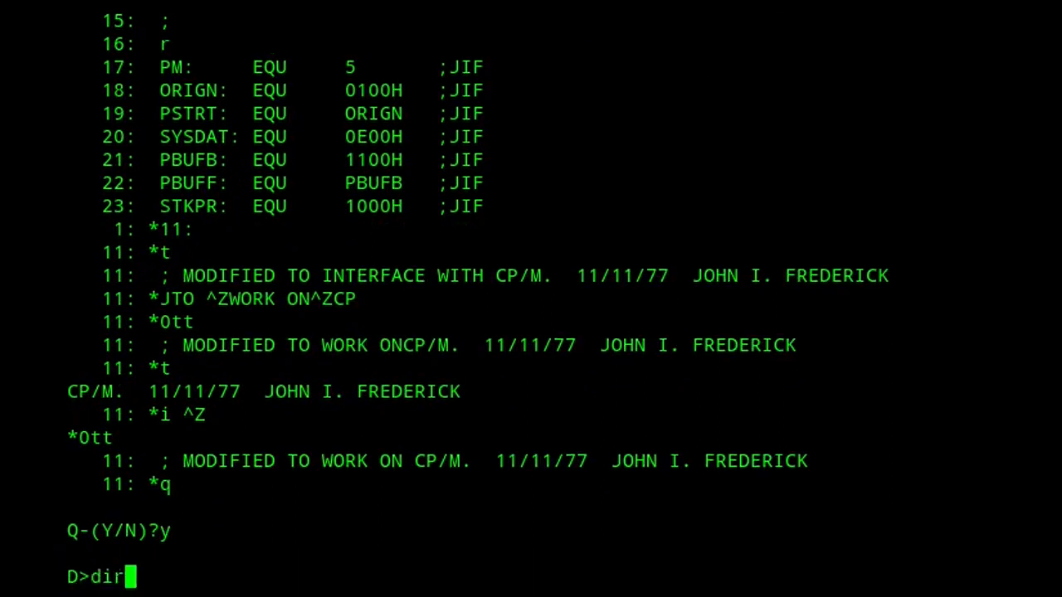
pyautogui.write('a:ed t')
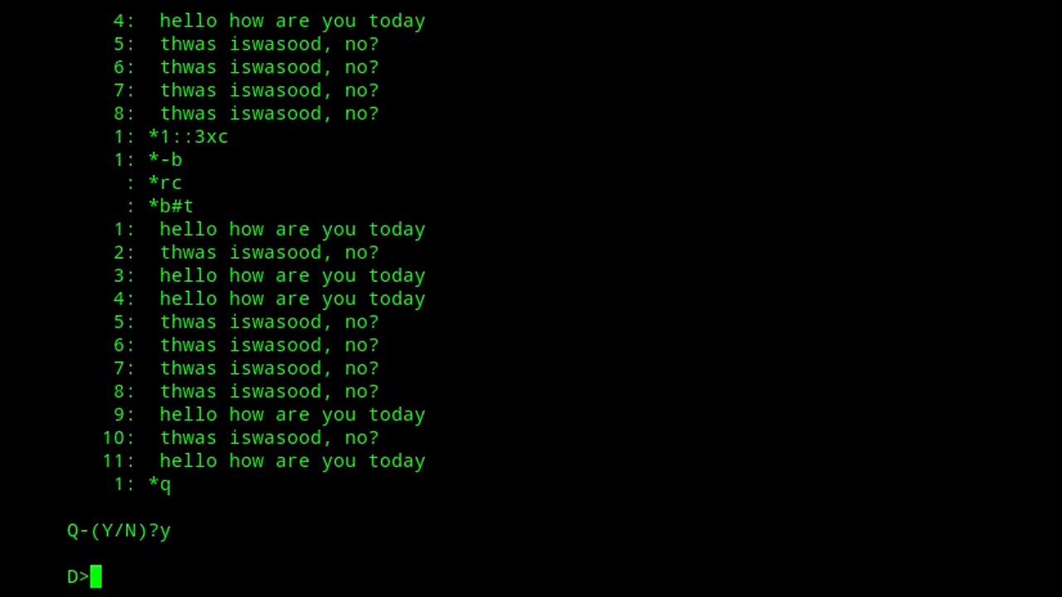
pyautogui.write('ed t.tmp')
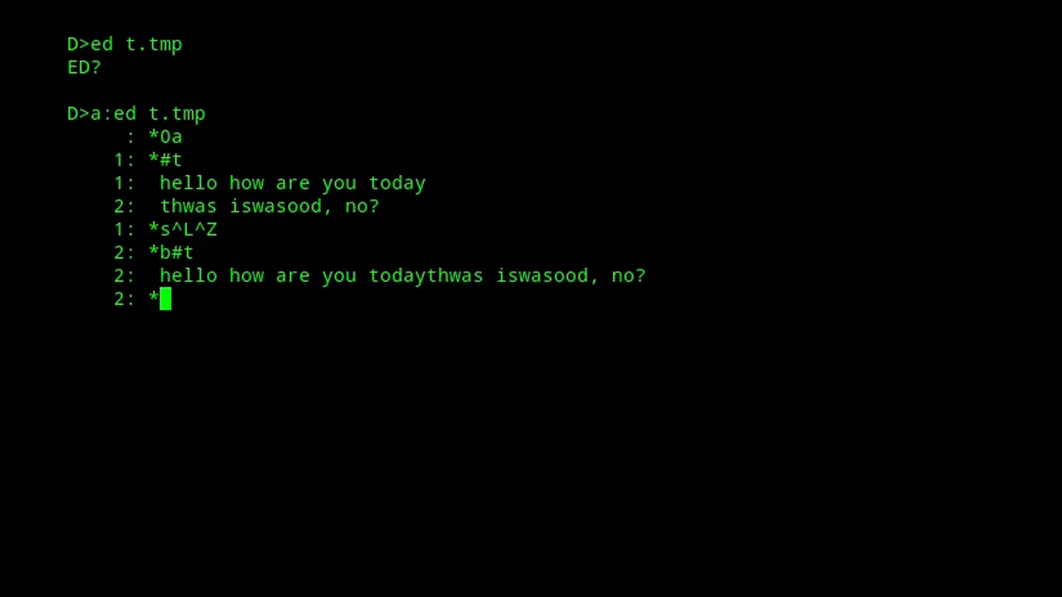
pyautogui.write('ftoday')
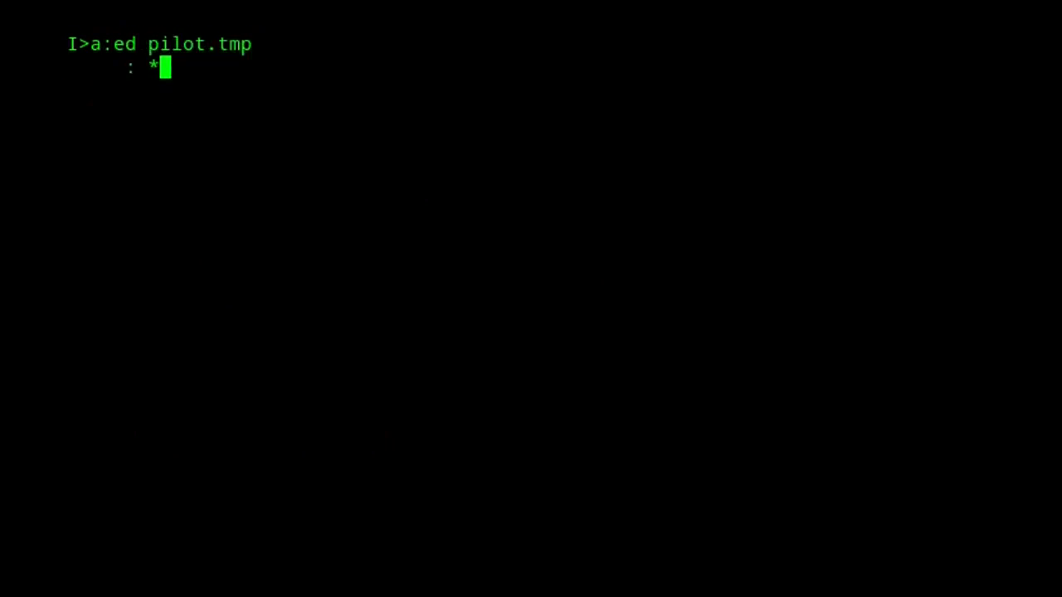
pyautogui.write('NCPM')
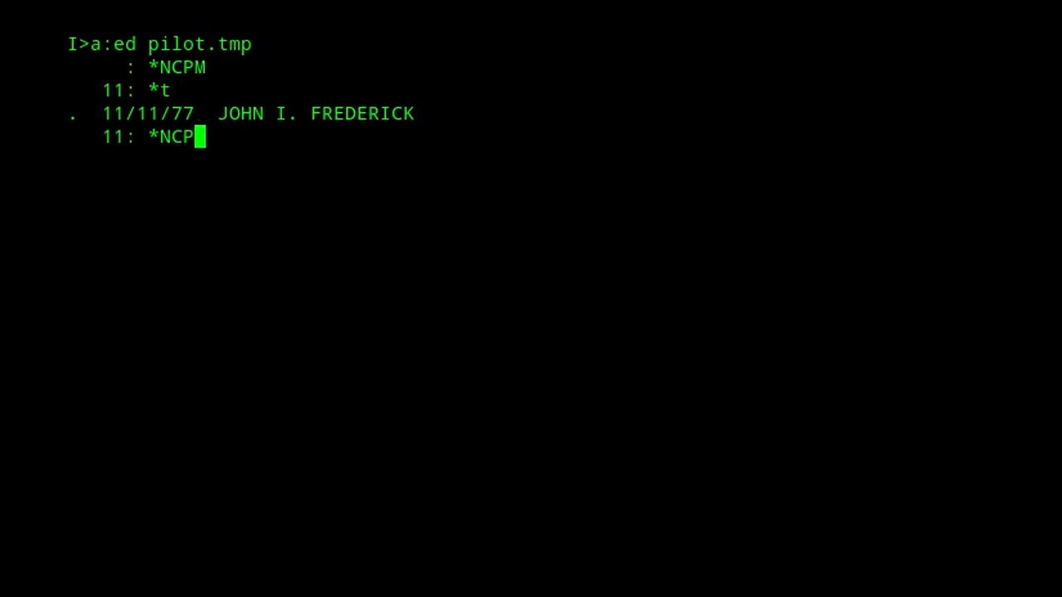
pyautogui.write('M')
pyautogui.write('0tt')
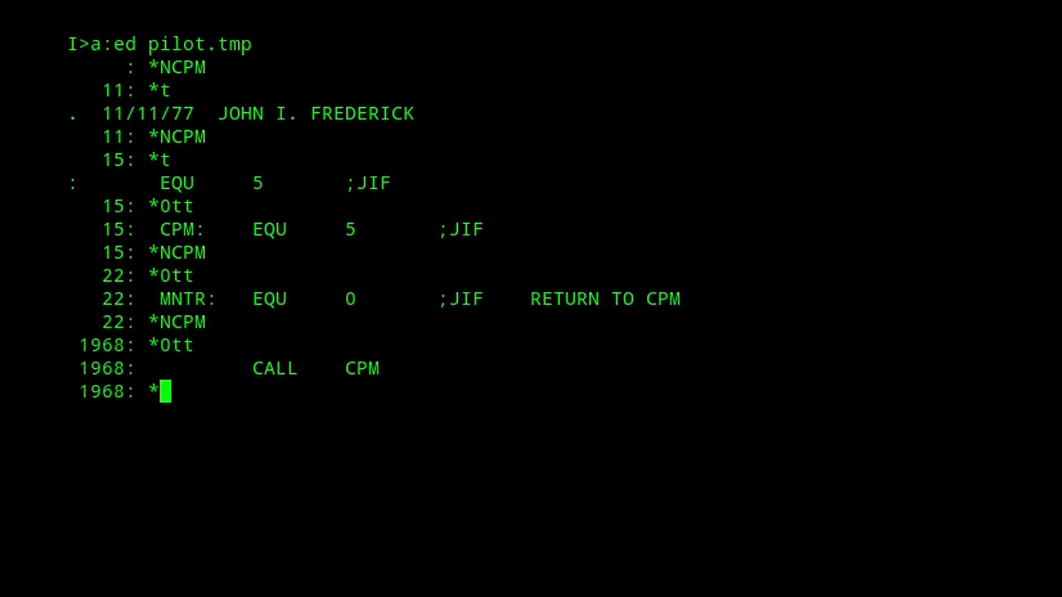
pyautogui.write('q')
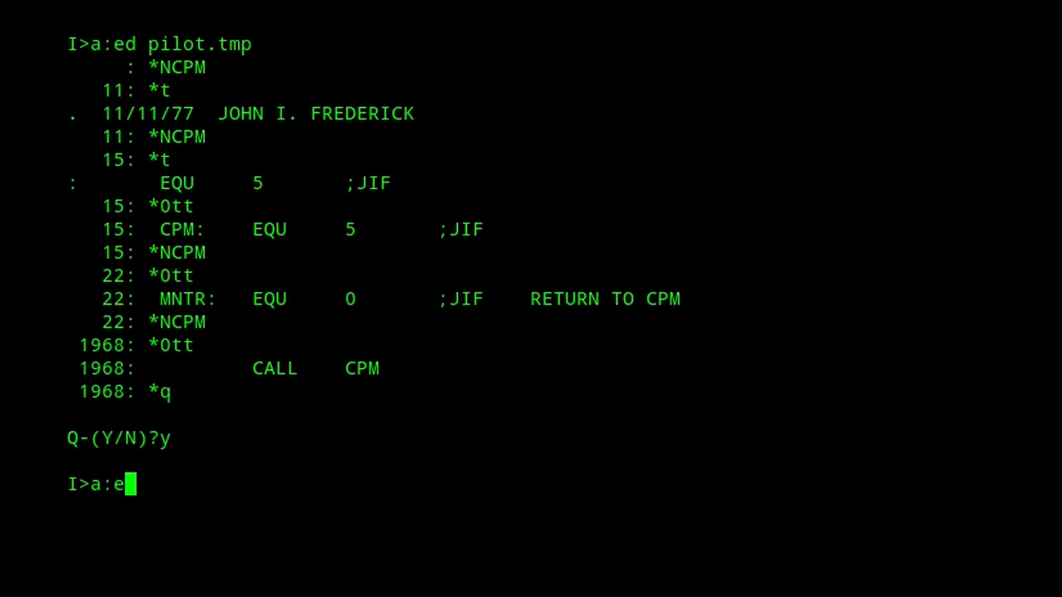
pyautogui.write('d pilot.tmp')
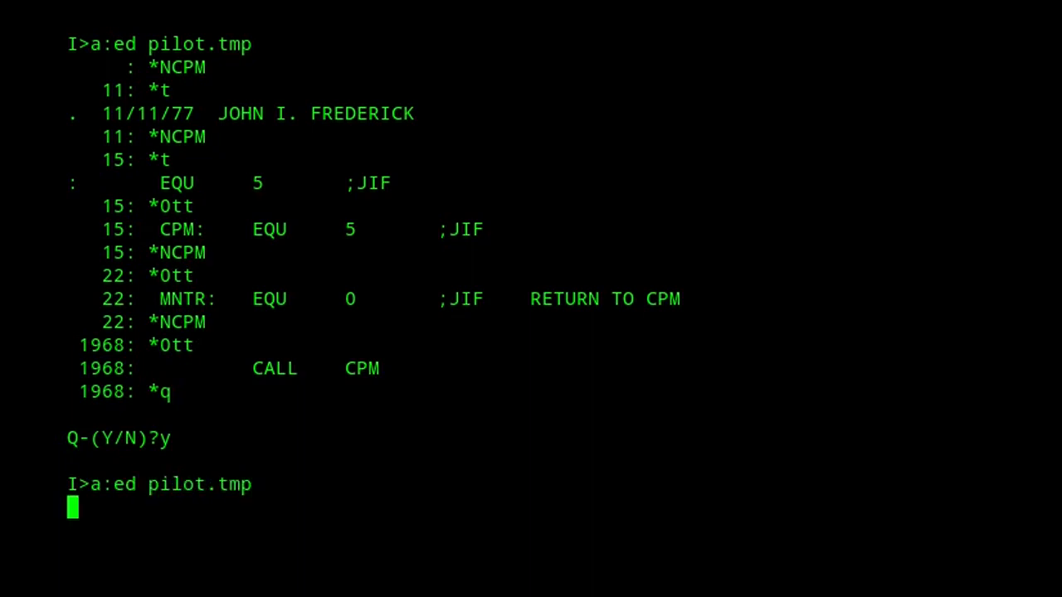
pyautogui.write('*MNCPM^Z0TT6')
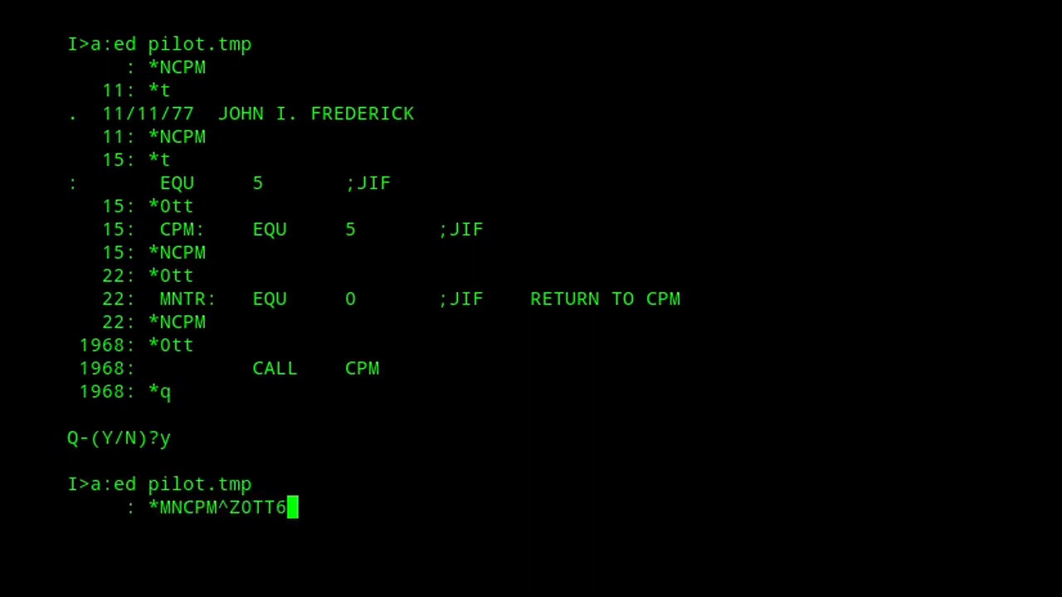
pyautogui.write('Z-3CSCPM^ZCP')
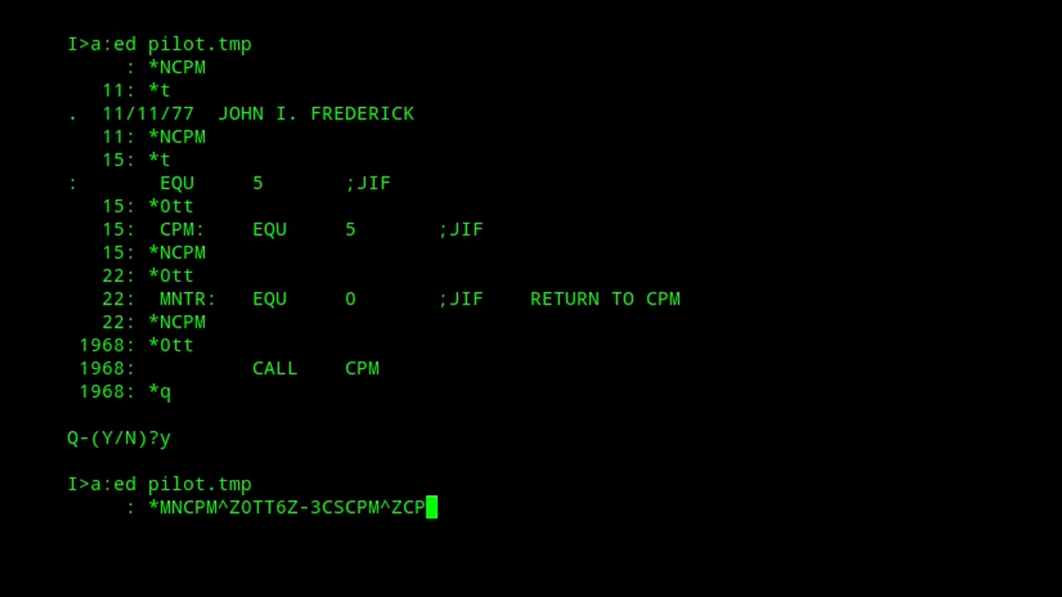
pyautogui.write('/M^Z')
pyautogui.write('h')
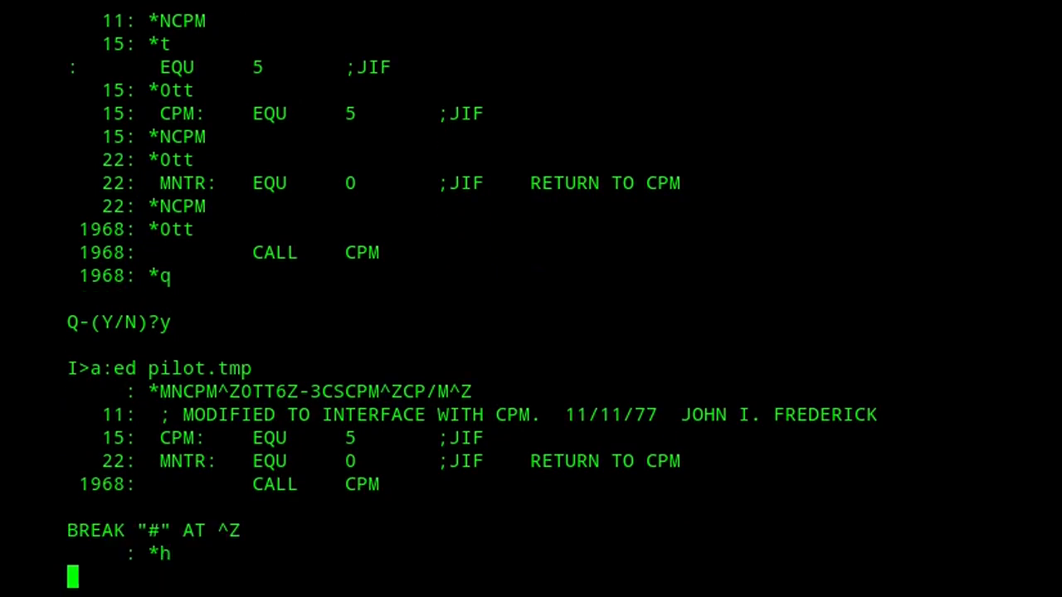
pyautogui.write('11:t')
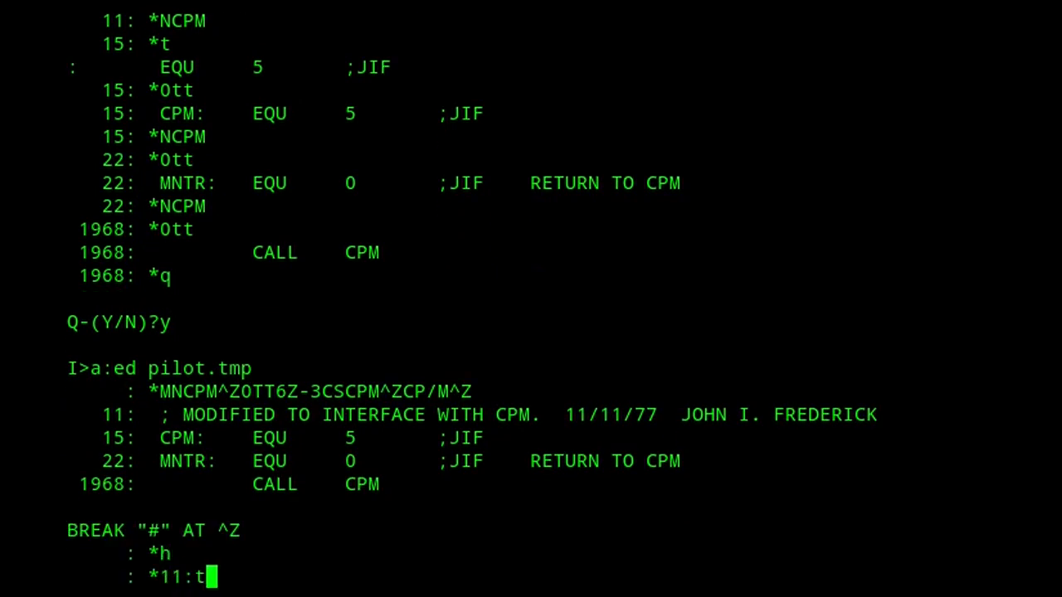